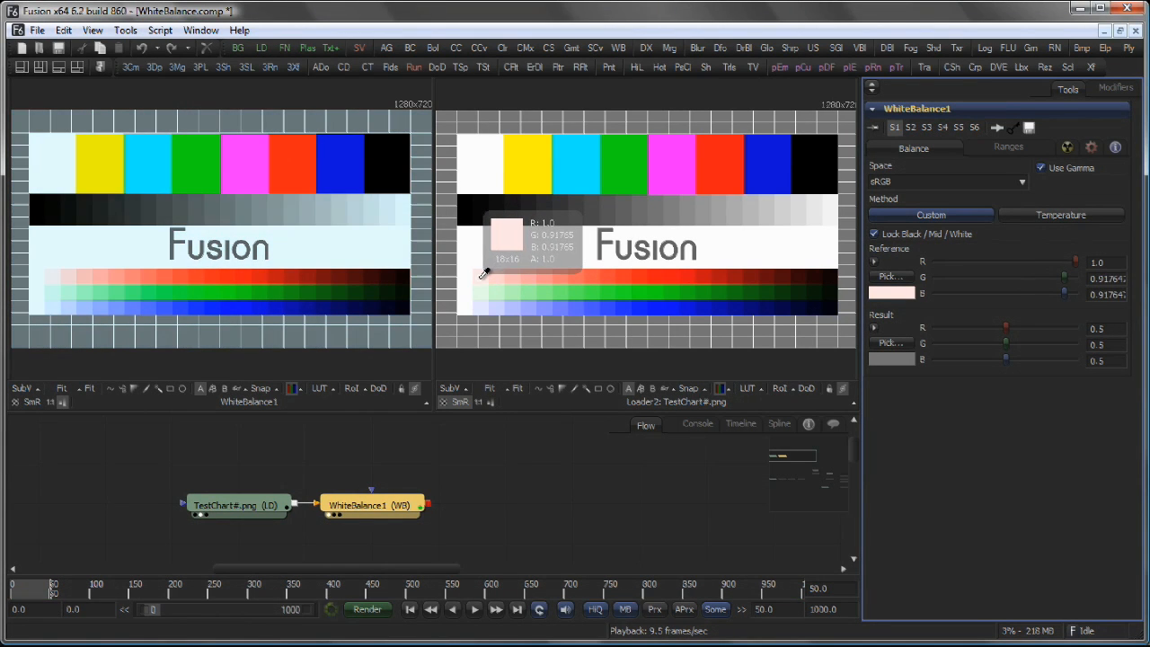
Sample a pinkish white from the test chart as WhiteBalance1's reference colour.
{"action": "left_click", "coordinate": [518, 286]}
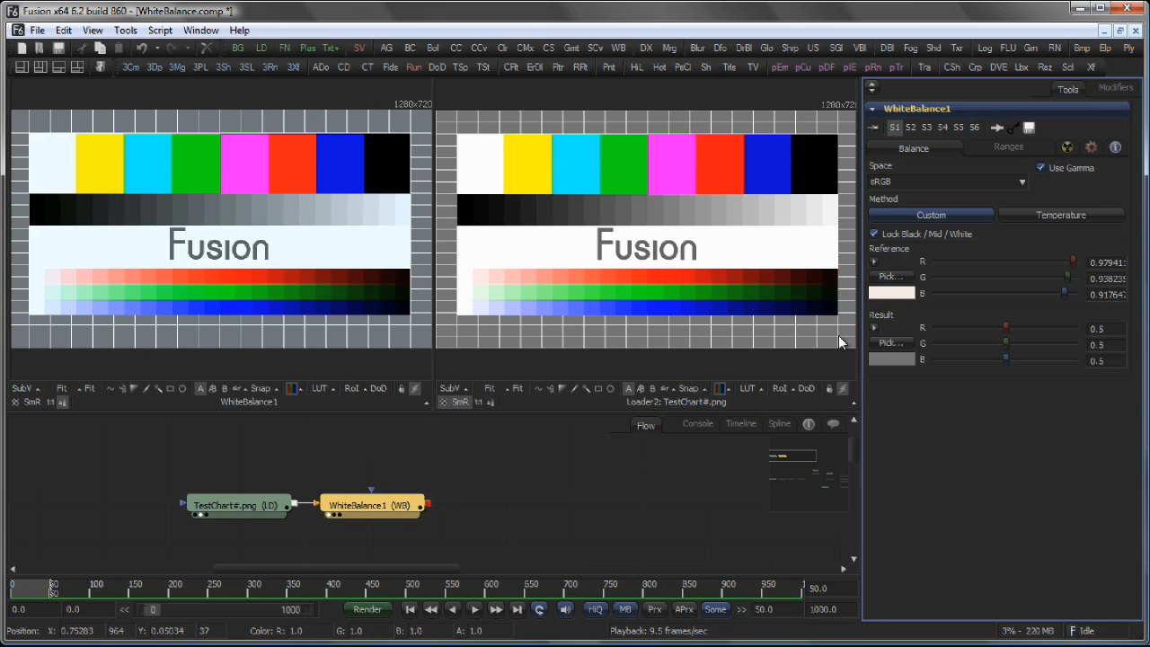
{"action": "mouse_move", "coordinate": [566, 262]}
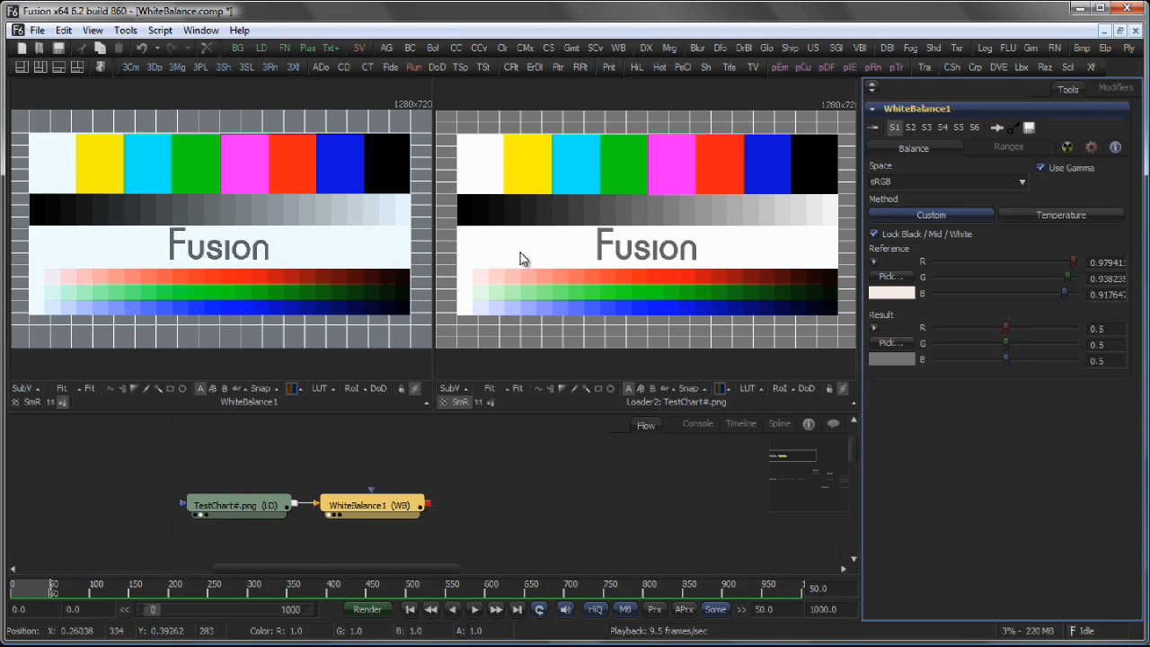
{"action": "mouse_move", "coordinate": [216, 223]}
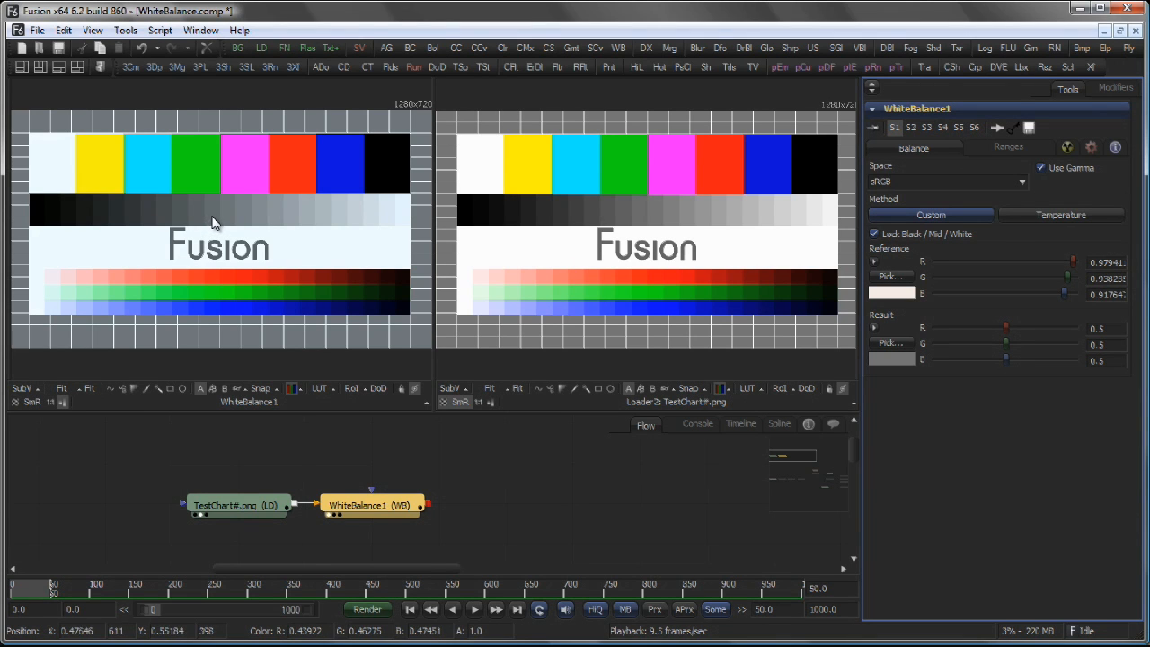
{"action": "mouse_move", "coordinate": [287, 240]}
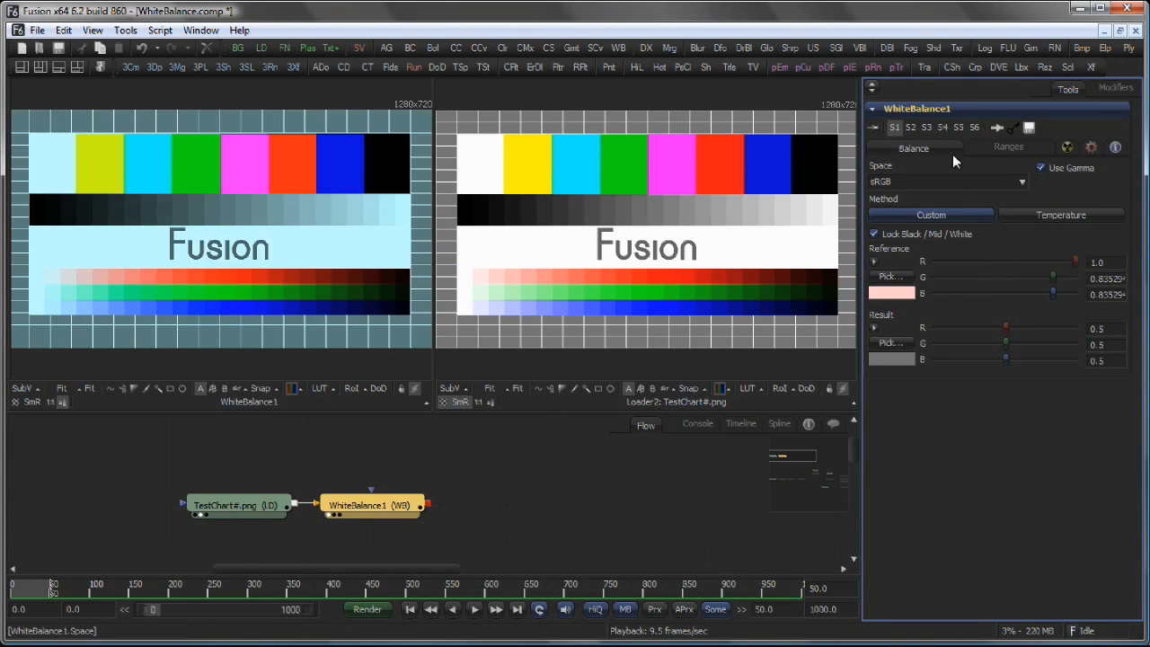
{"action": "mouse_move", "coordinate": [967, 172]}
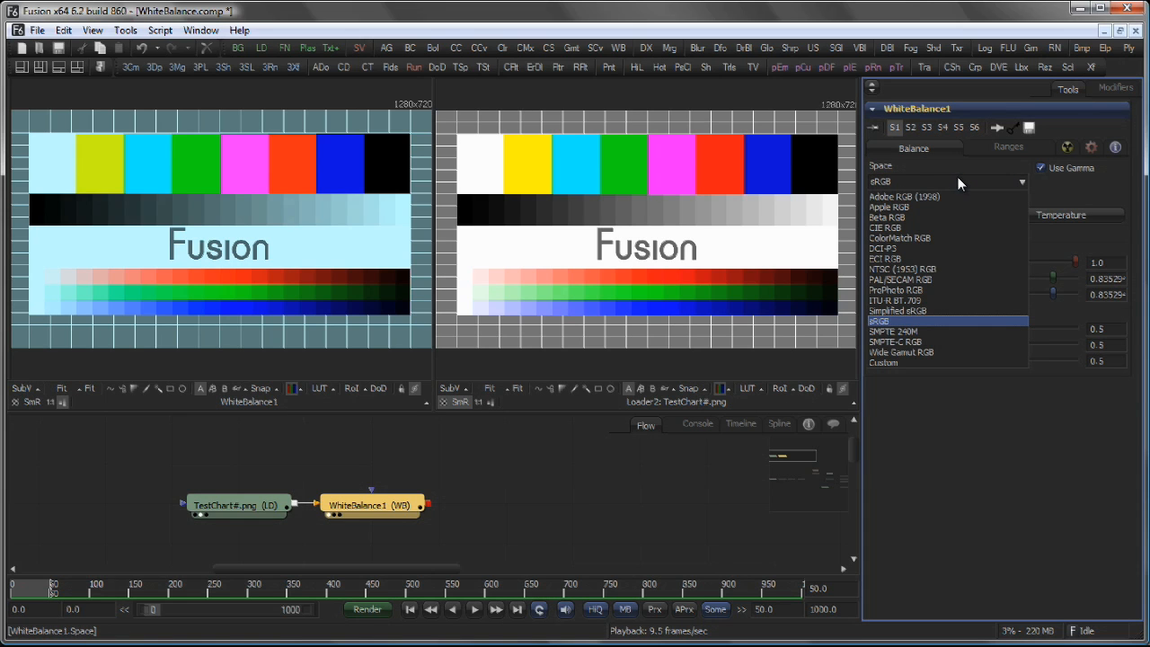
{"action": "mouse_move", "coordinate": [949, 226]}
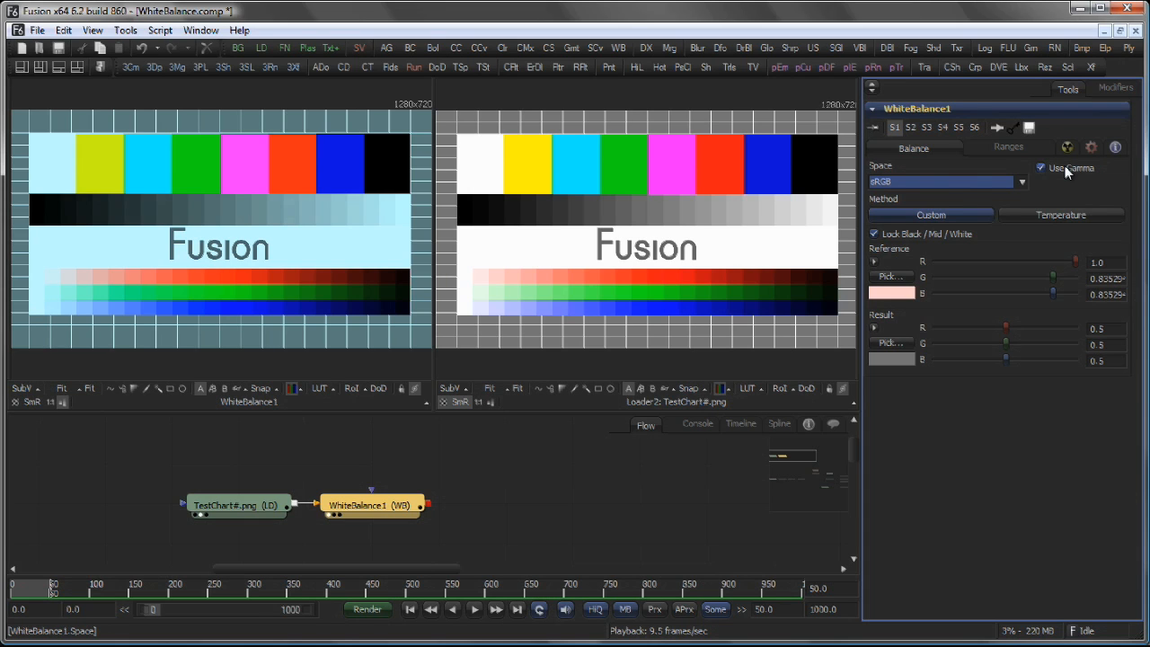
{"action": "left_click", "coordinate": [931, 216]}
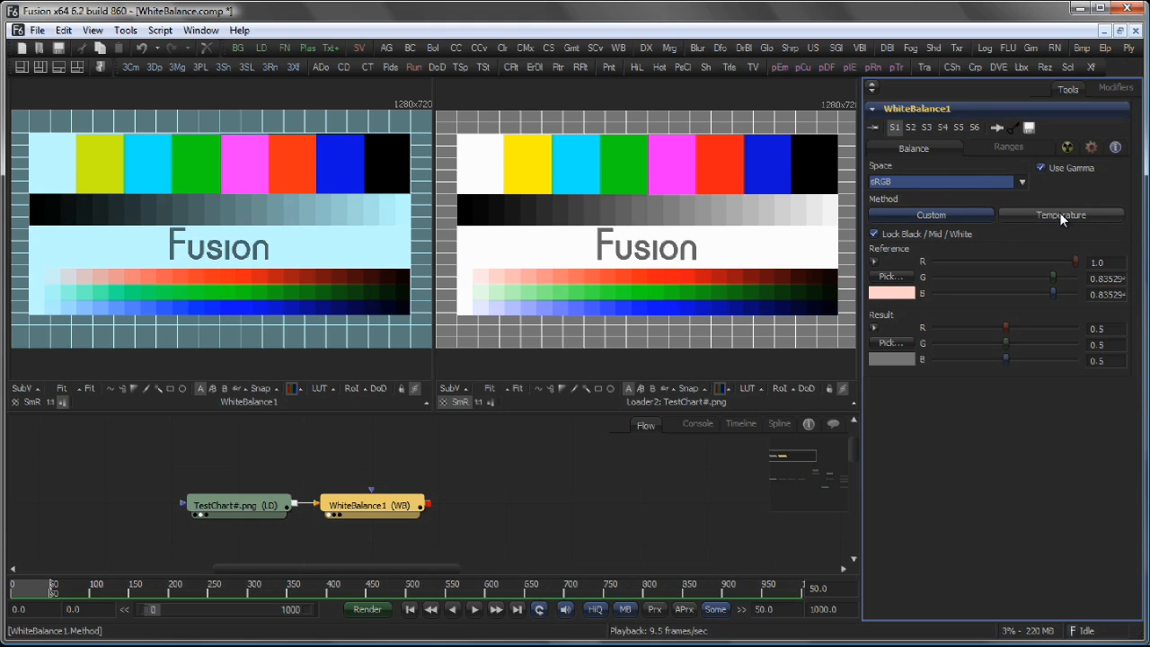
Change the balance method to Temperature, reference and result both at 6500.
{"action": "left_click", "coordinate": [1060, 216]}
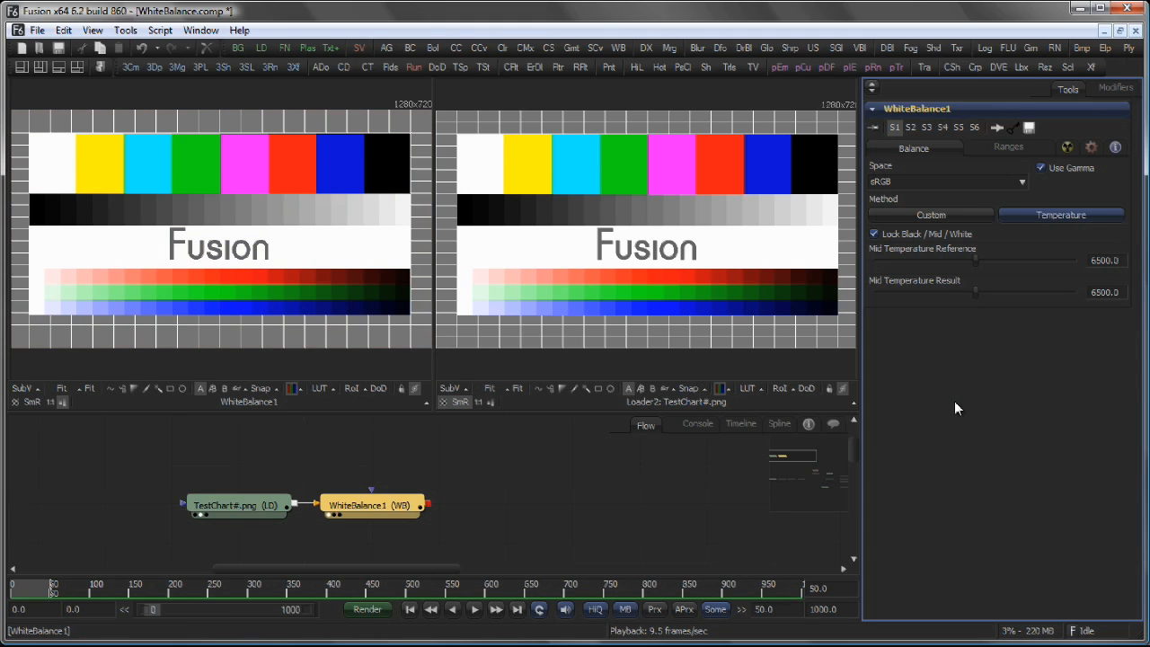
{"action": "mouse_move", "coordinate": [994, 323]}
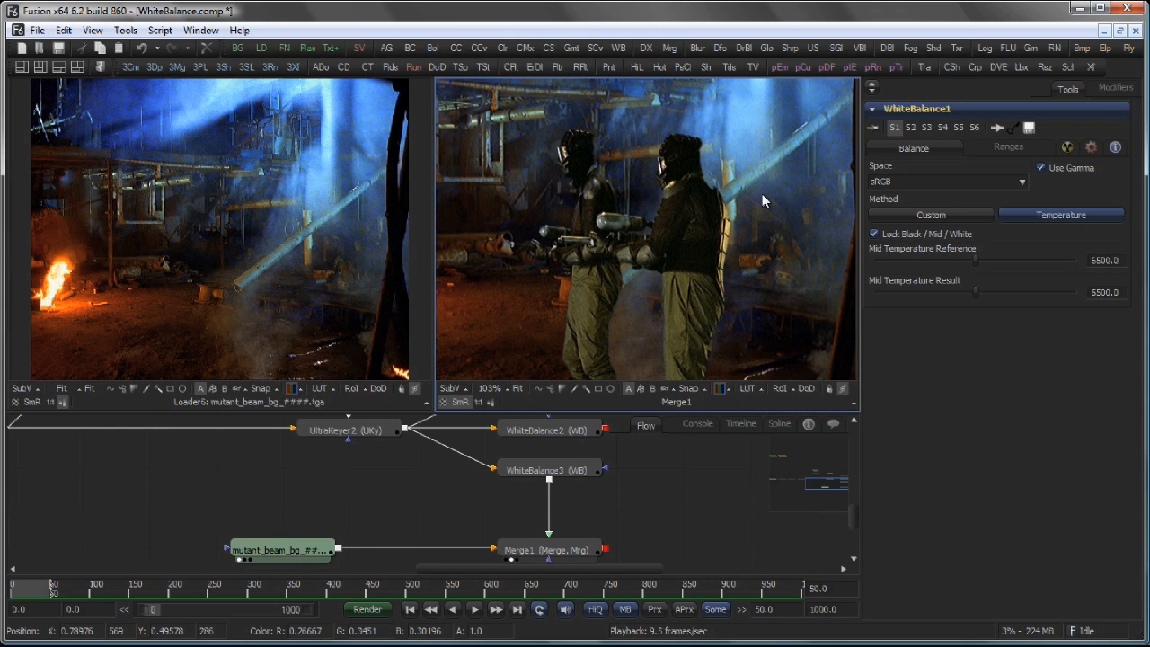
Select WhiteBalance3 to reveal its Custom black, mid and white point controls.
{"action": "left_click", "coordinate": [548, 469]}
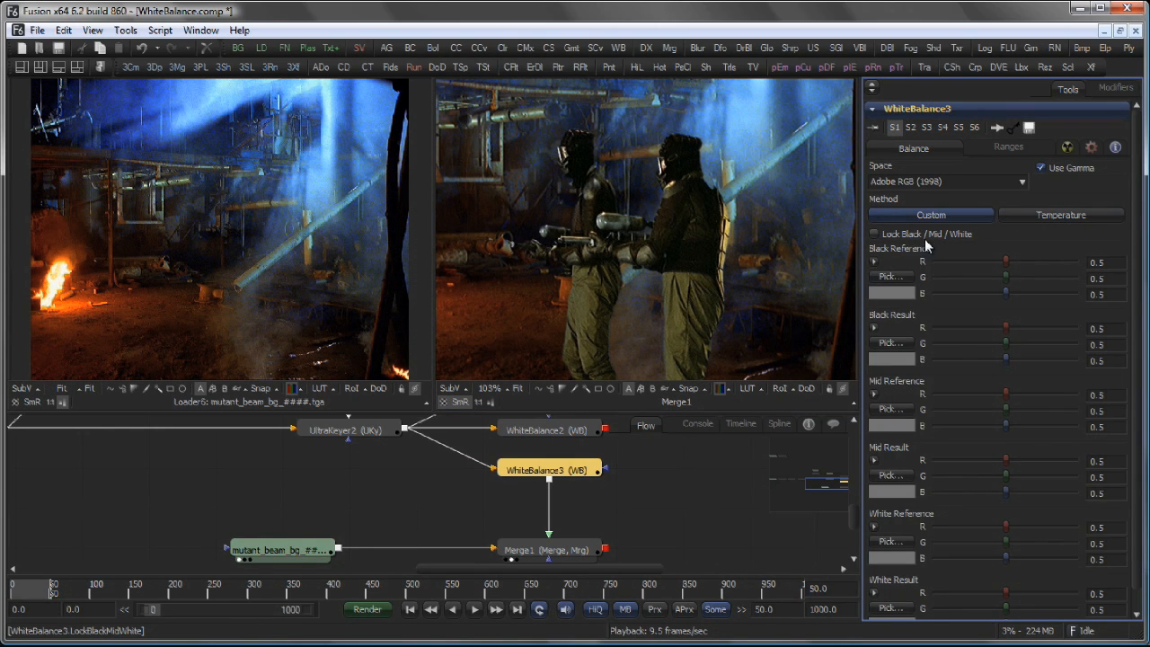
{"action": "mouse_move", "coordinate": [966, 235]}
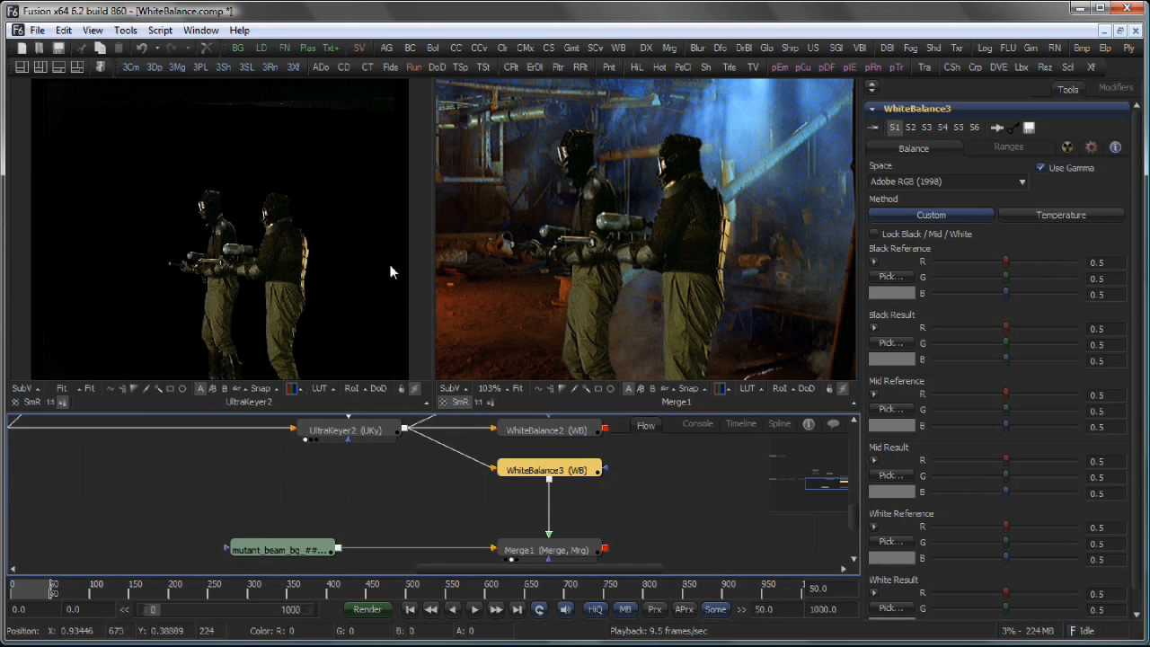
{"action": "mouse_move", "coordinate": [692, 205]}
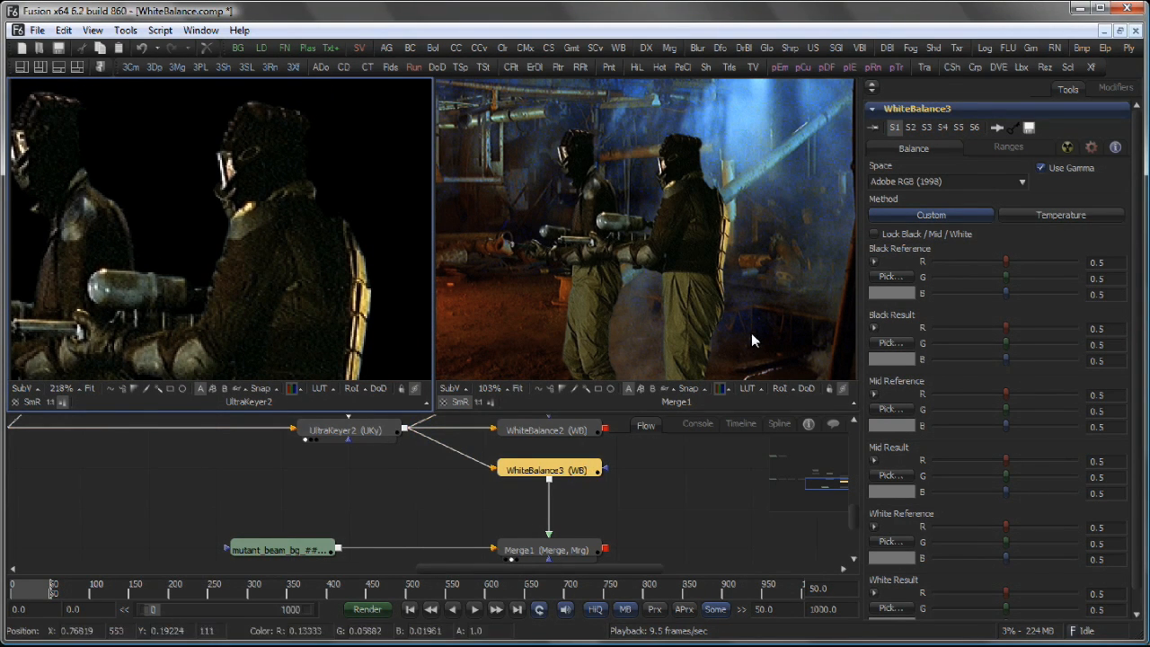
{"action": "left_click", "coordinate": [548, 469]}
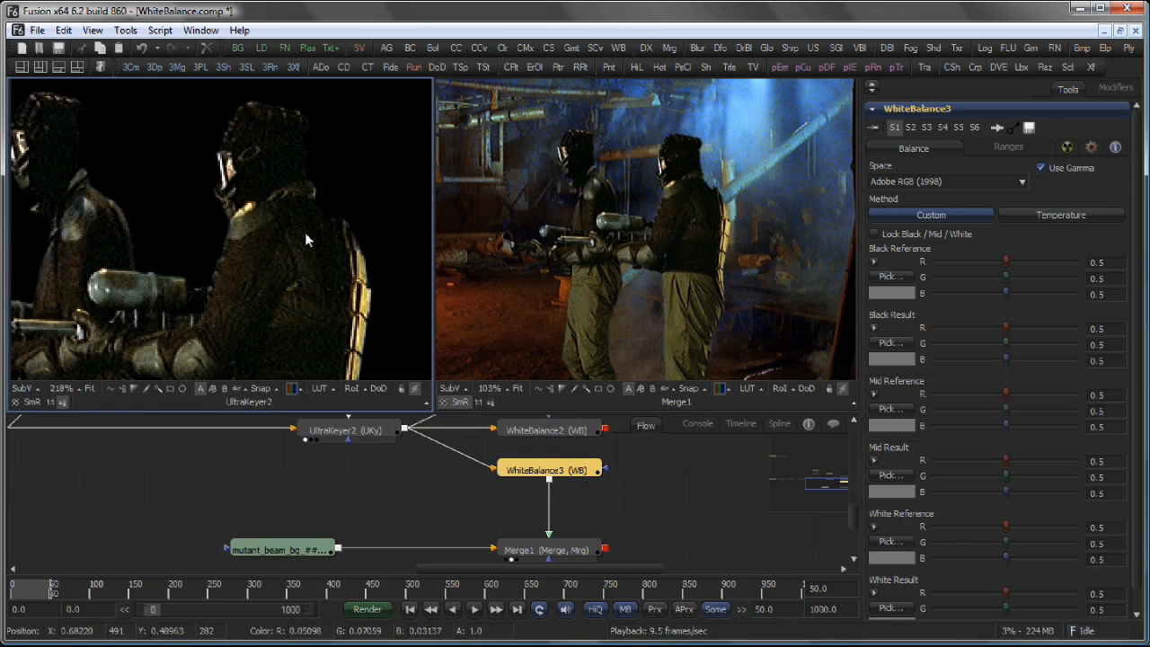
{"action": "mouse_move", "coordinate": [938, 273]}
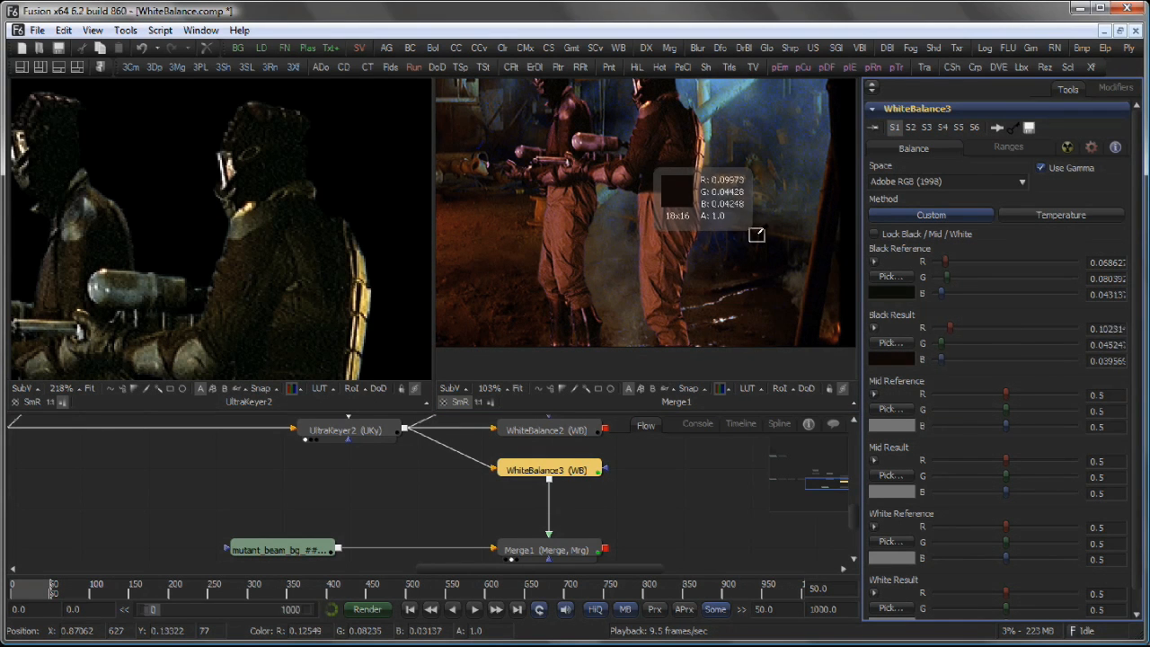
{"action": "mouse_move", "coordinate": [475, 331]}
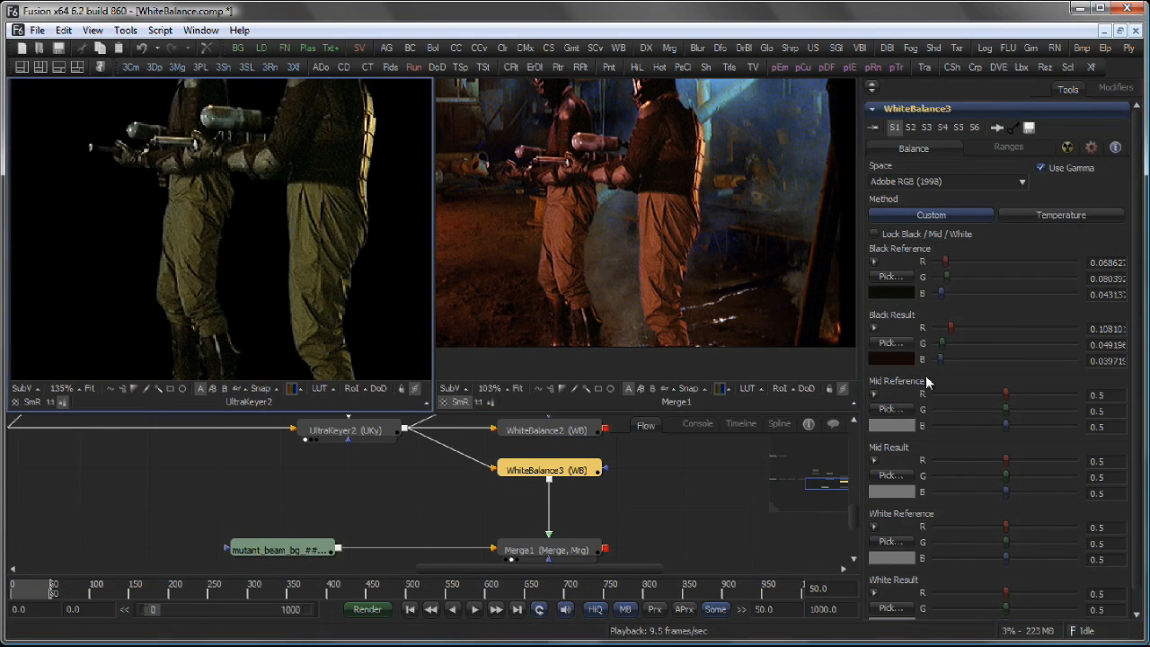
Sample a foreground mid-tone as mid reference and a background mid-tone as mid result.
{"action": "left_click", "coordinate": [320, 197]}
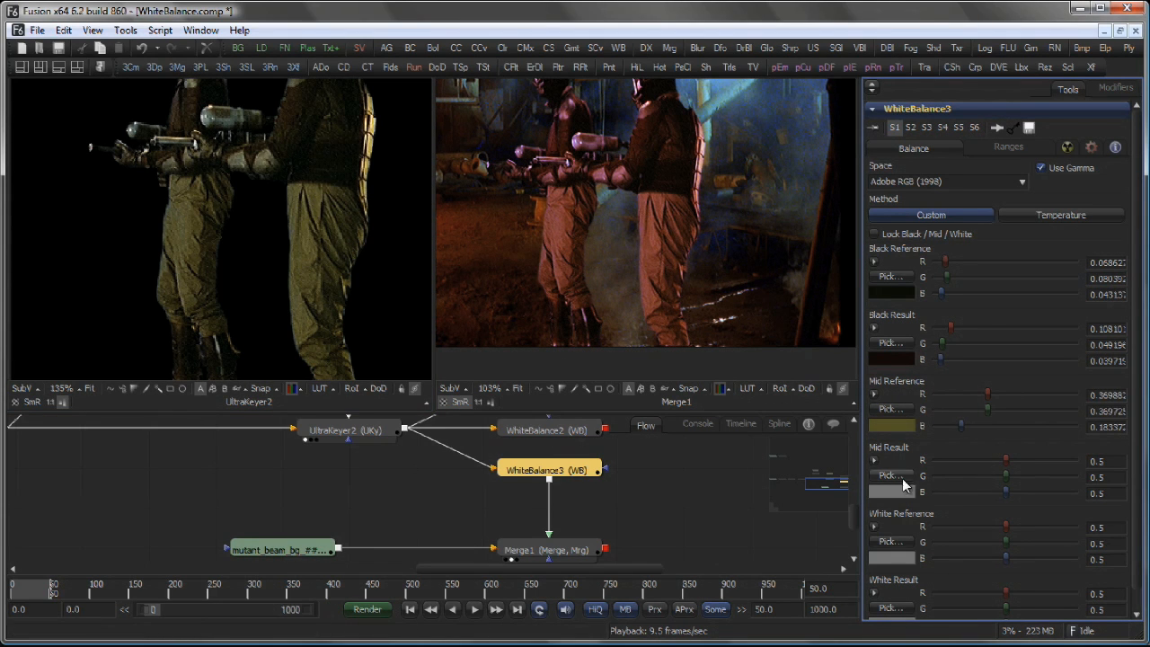
{"action": "left_click", "coordinate": [623, 301]}
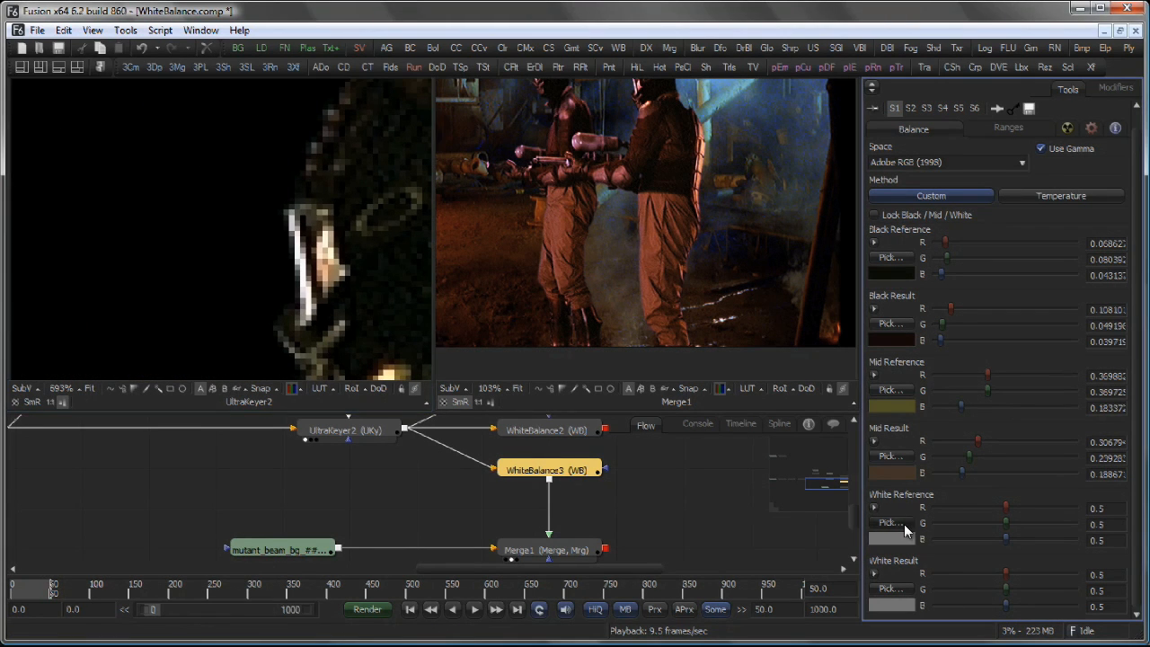
{"action": "left_click", "coordinate": [305, 279]}
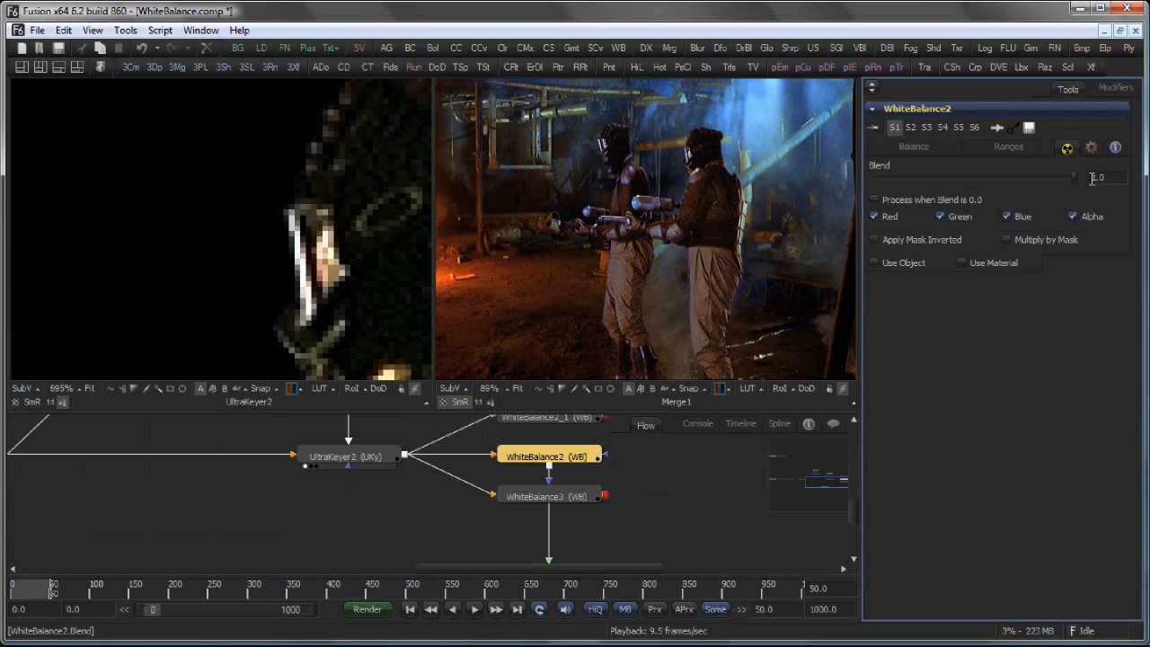
Set WhiteBalance2's Blend slider to about 0.72.
{"action": "left_click_drag", "start_coordinate": [1070, 176], "coordinate": [931, 178]}
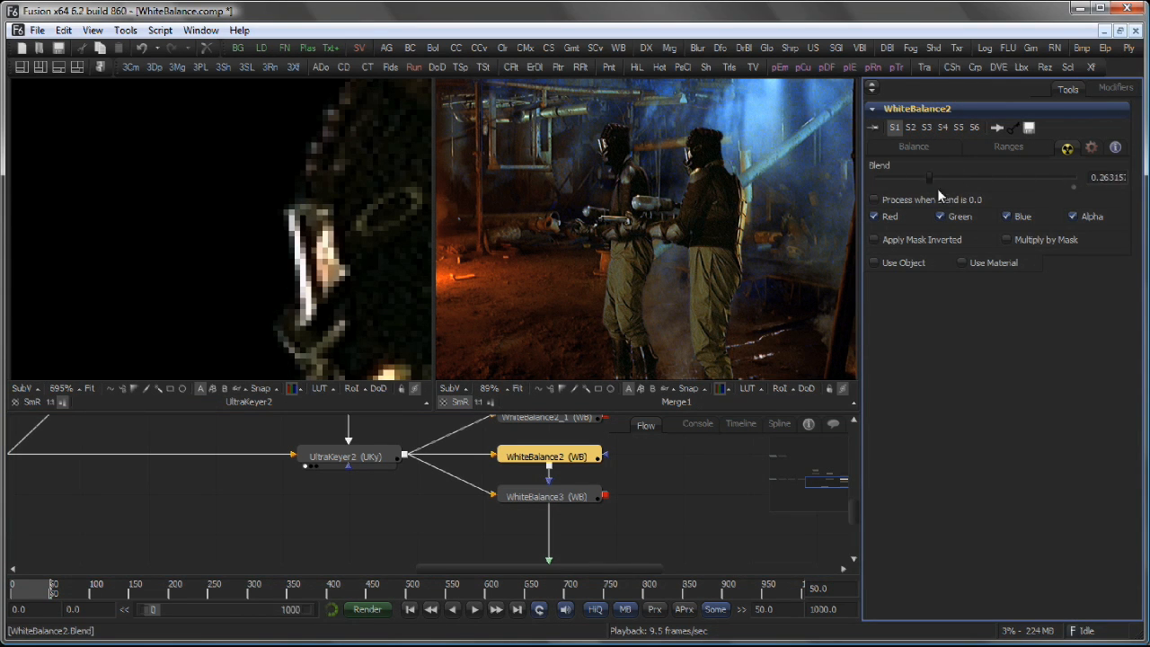
{"action": "left_click_drag", "start_coordinate": [931, 178], "coordinate": [966, 187]}
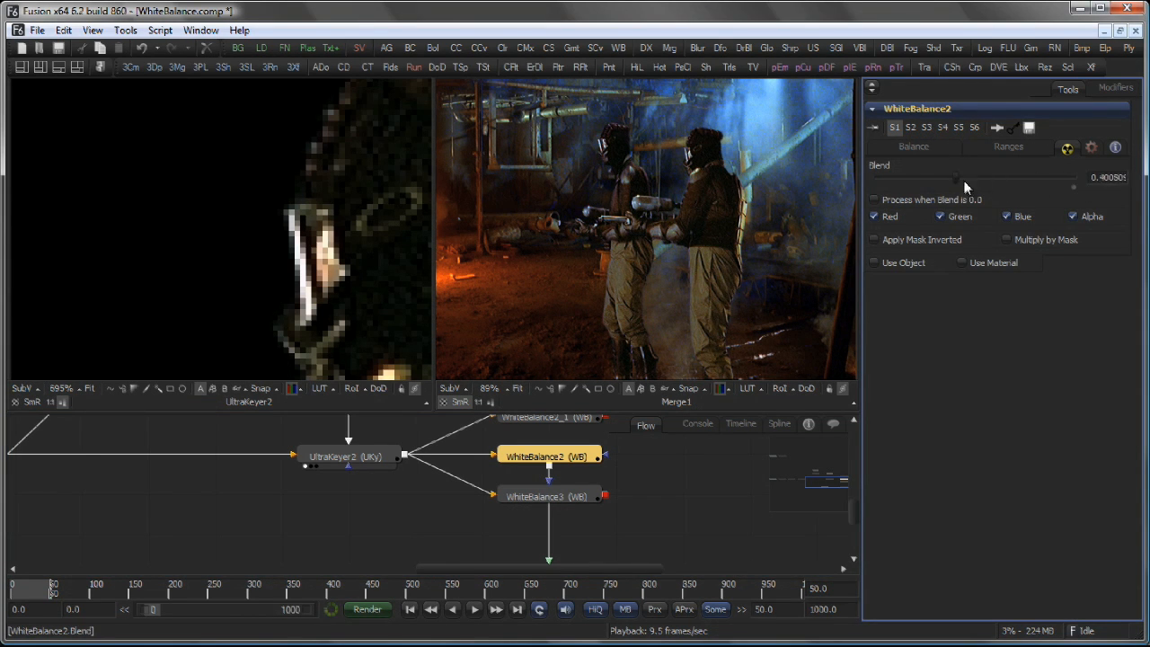
{"action": "left_click_drag", "start_coordinate": [967, 178], "coordinate": [1021, 178]}
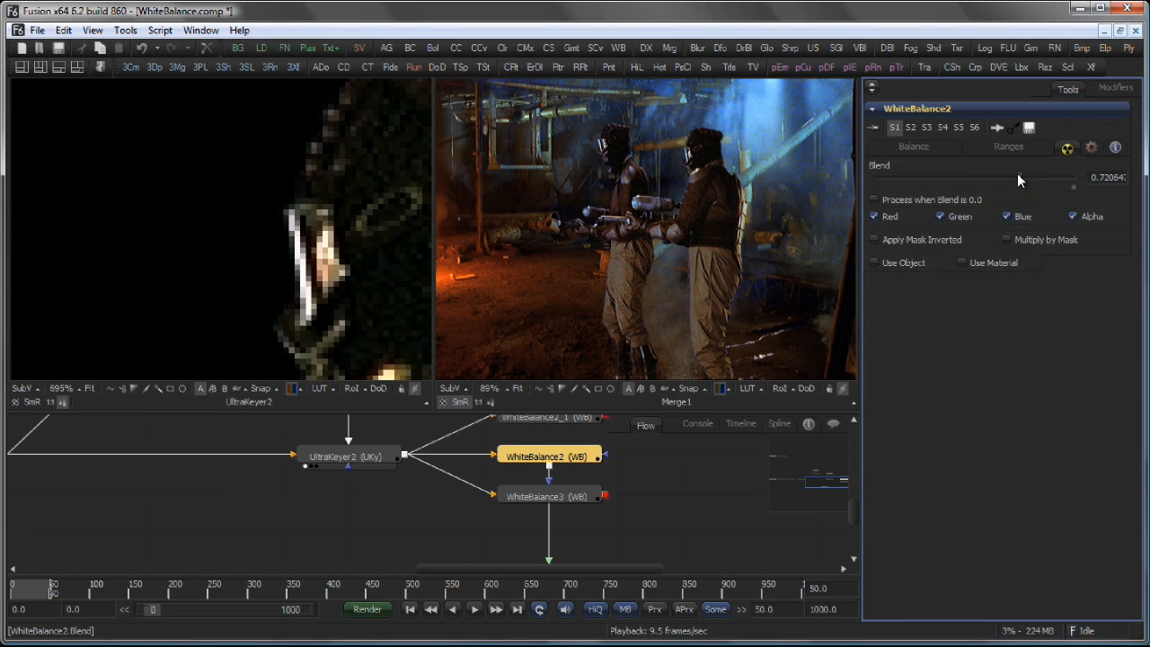
Show WhiteBalance2's shadow, midtone and highlight range curves.
{"action": "left_click", "coordinate": [1006, 148]}
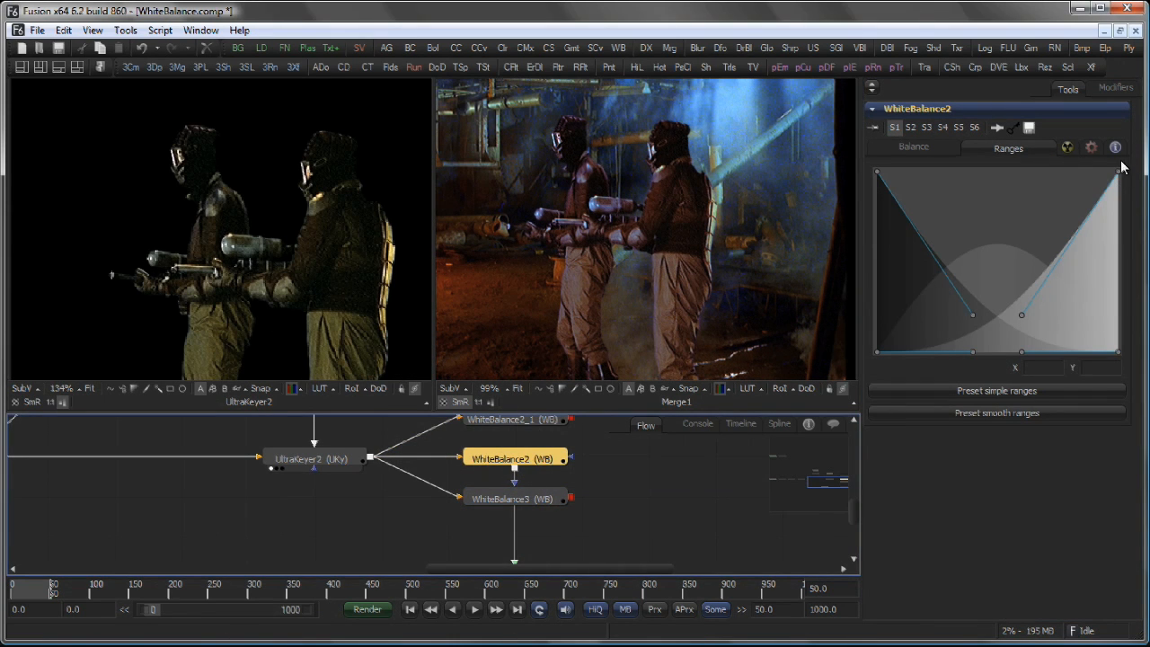
{"action": "mouse_move", "coordinate": [1024, 153]}
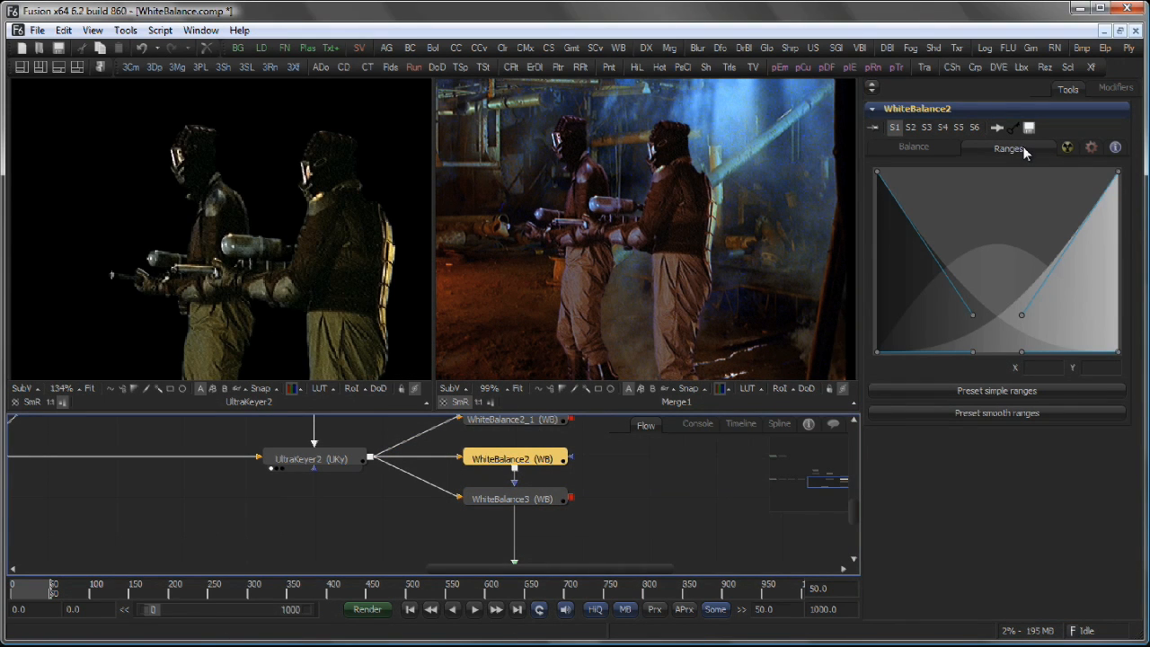
{"action": "mouse_move", "coordinate": [1121, 178]}
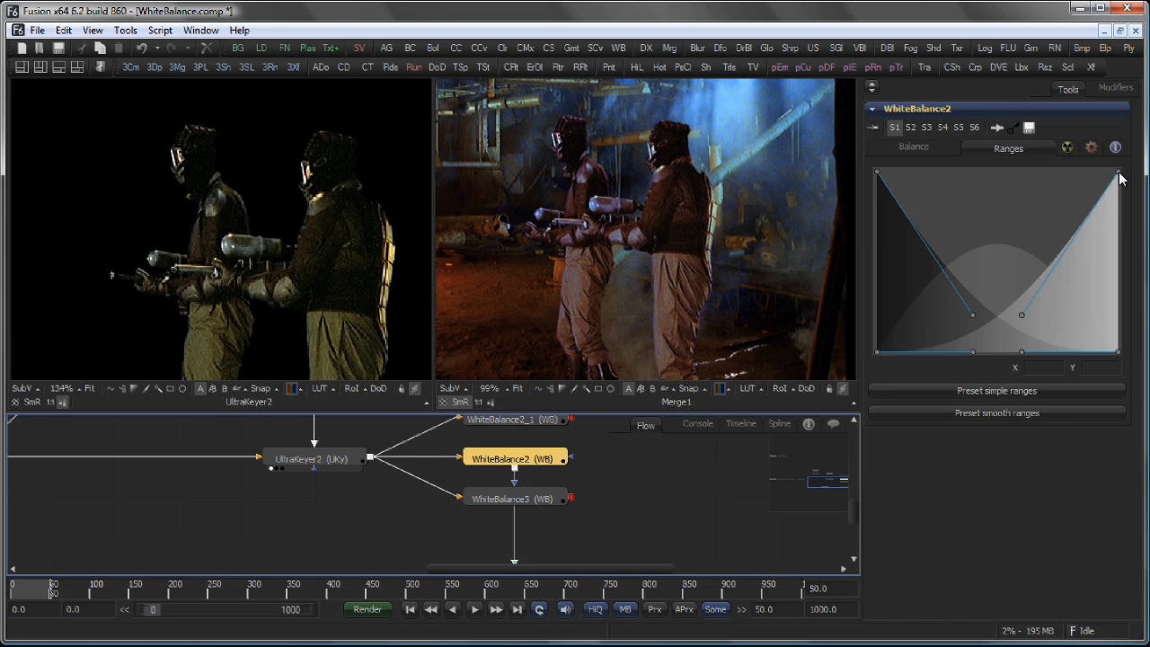